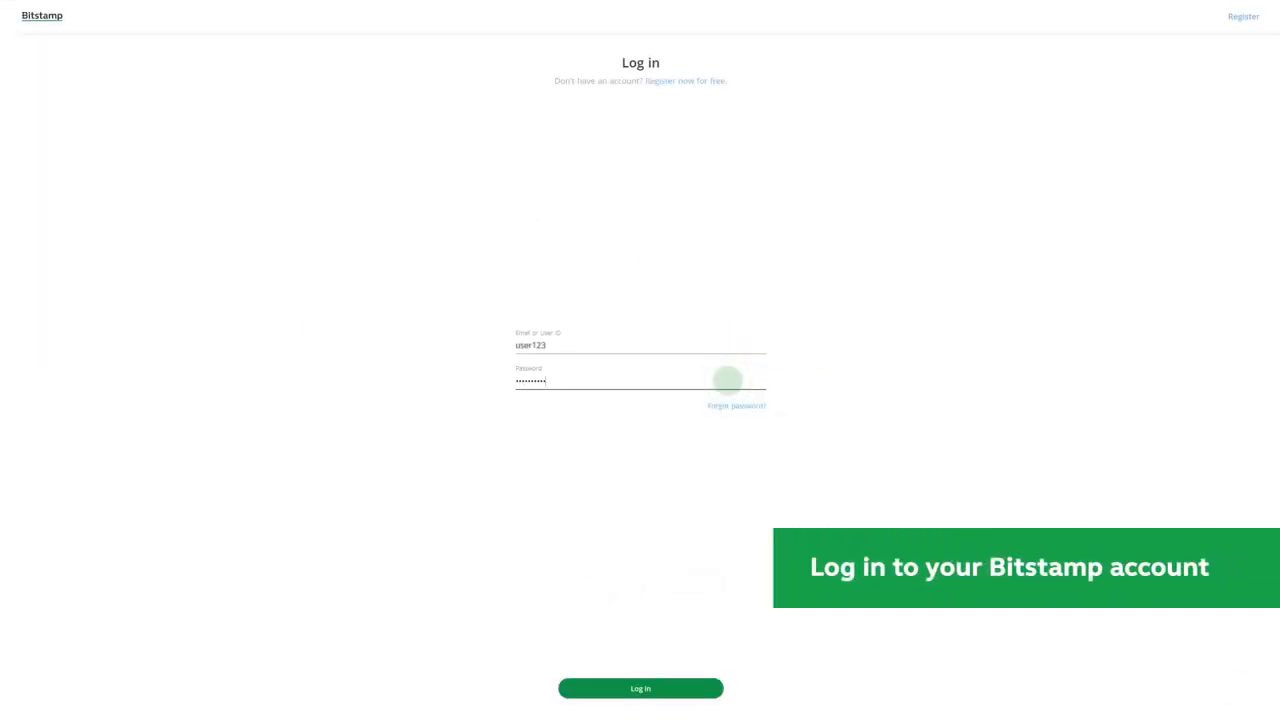
- Log in, then go to Deposits and select Bank Transfer from the sidebar
{"action": "left_click", "coordinate": [640, 688]}
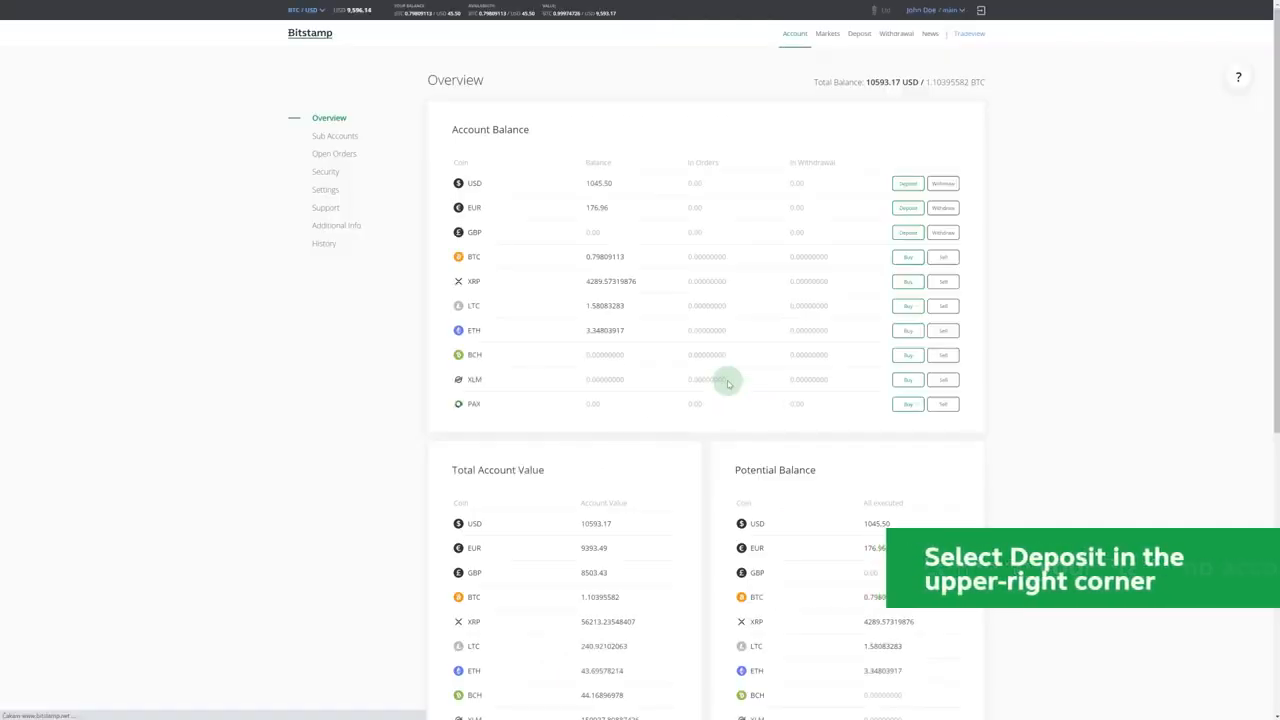
{"action": "mouse_move", "coordinate": [770, 261]}
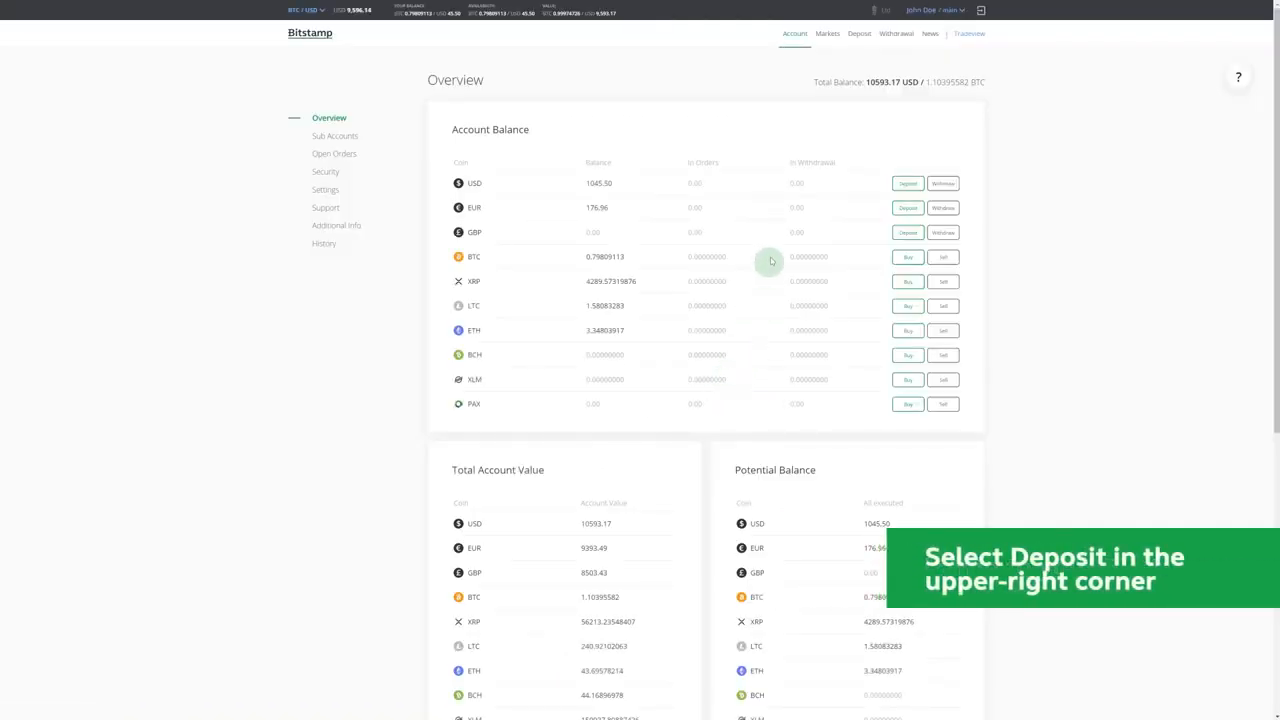
{"action": "left_click", "coordinate": [859, 33]}
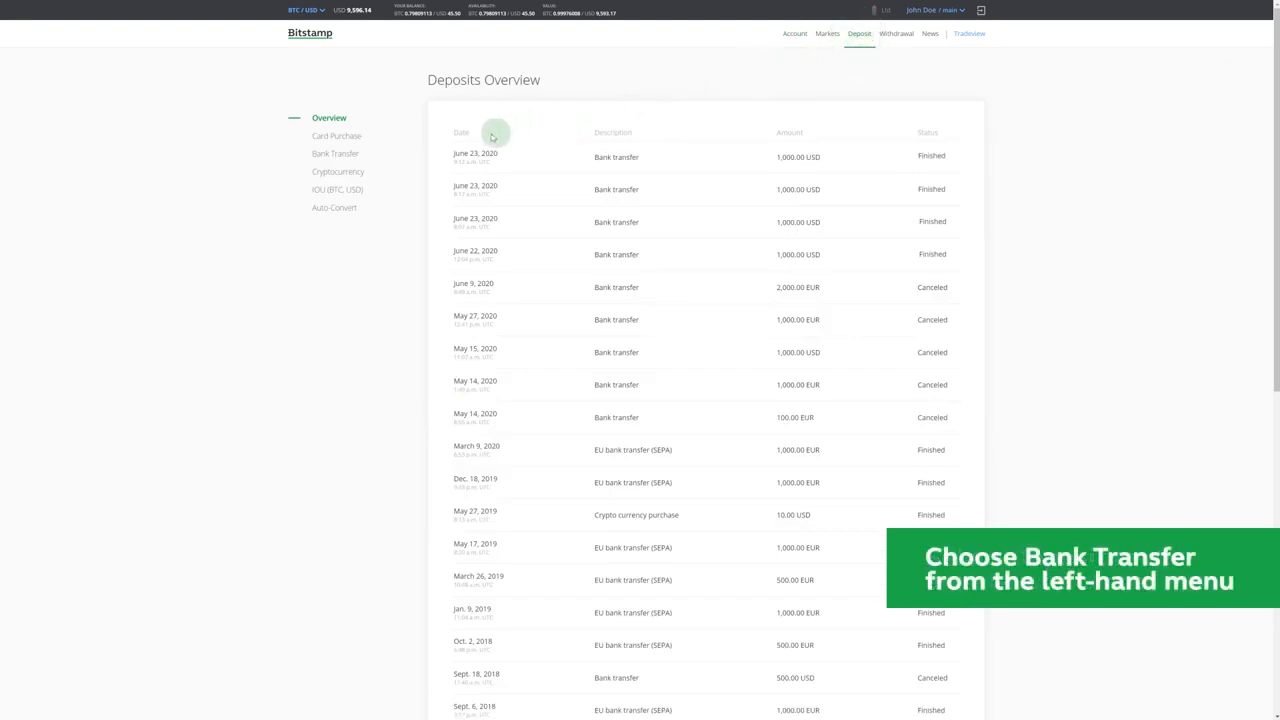
{"action": "left_click", "coordinate": [336, 153]}
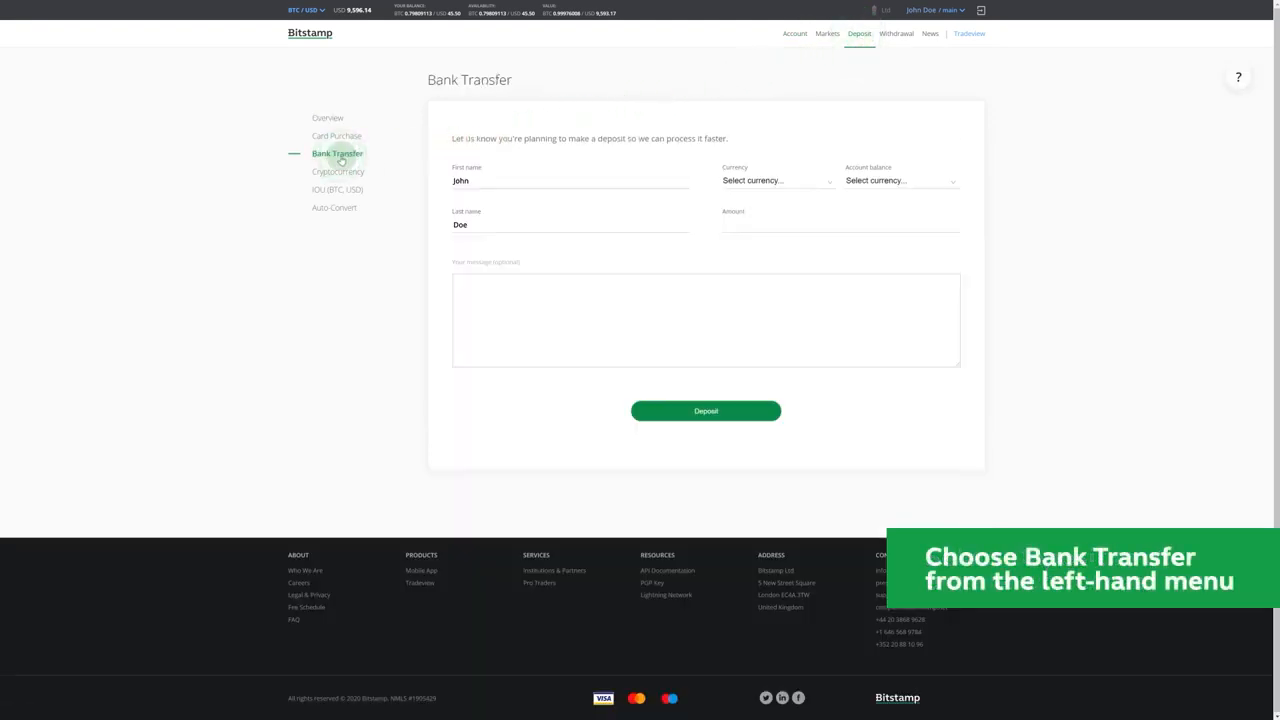
- Deposit 1000 with U.S. dollar currency and U.S. dollar account balance, and submit
{"action": "left_click", "coordinate": [778, 180]}
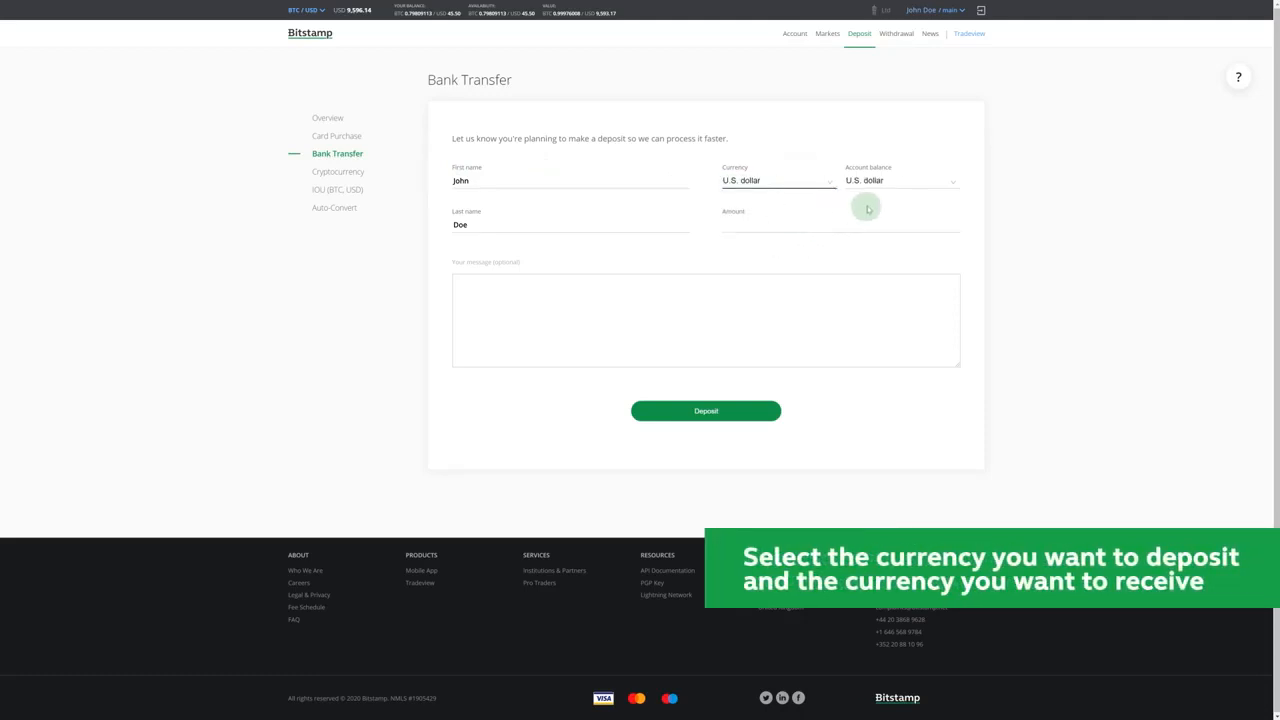
{"action": "left_click", "coordinate": [898, 181]}
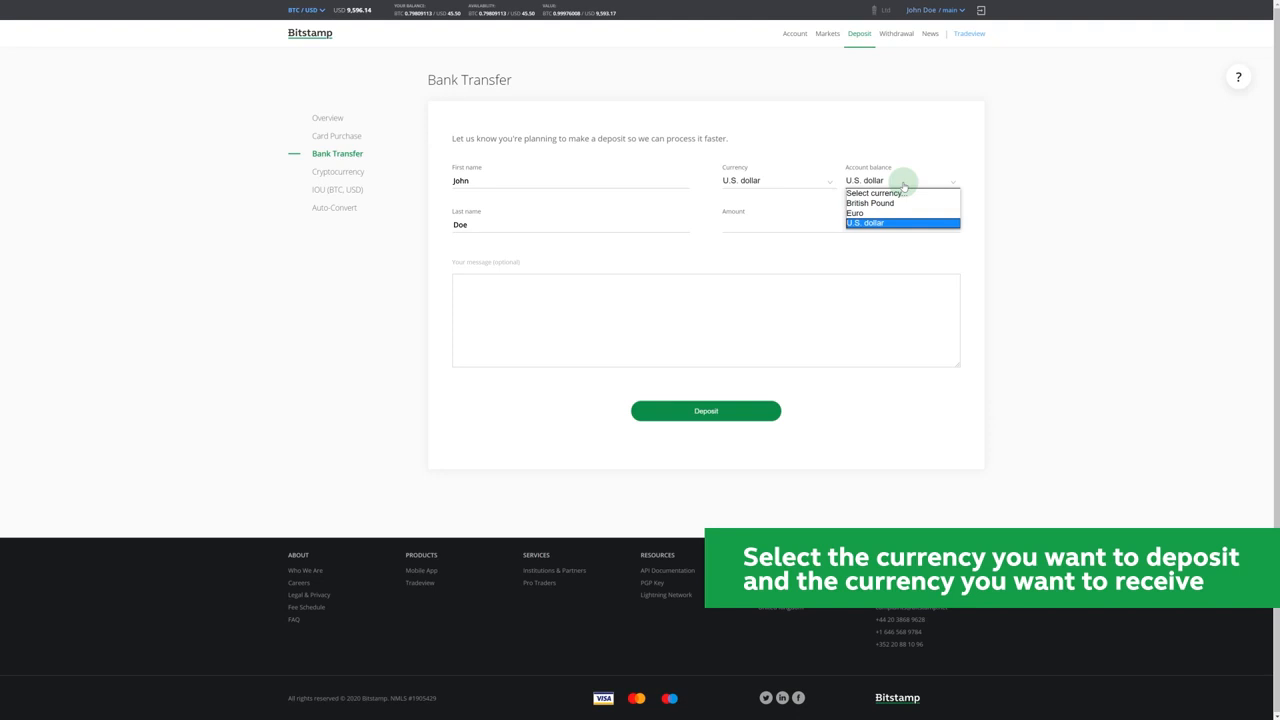
{"action": "left_click", "coordinate": [902, 222]}
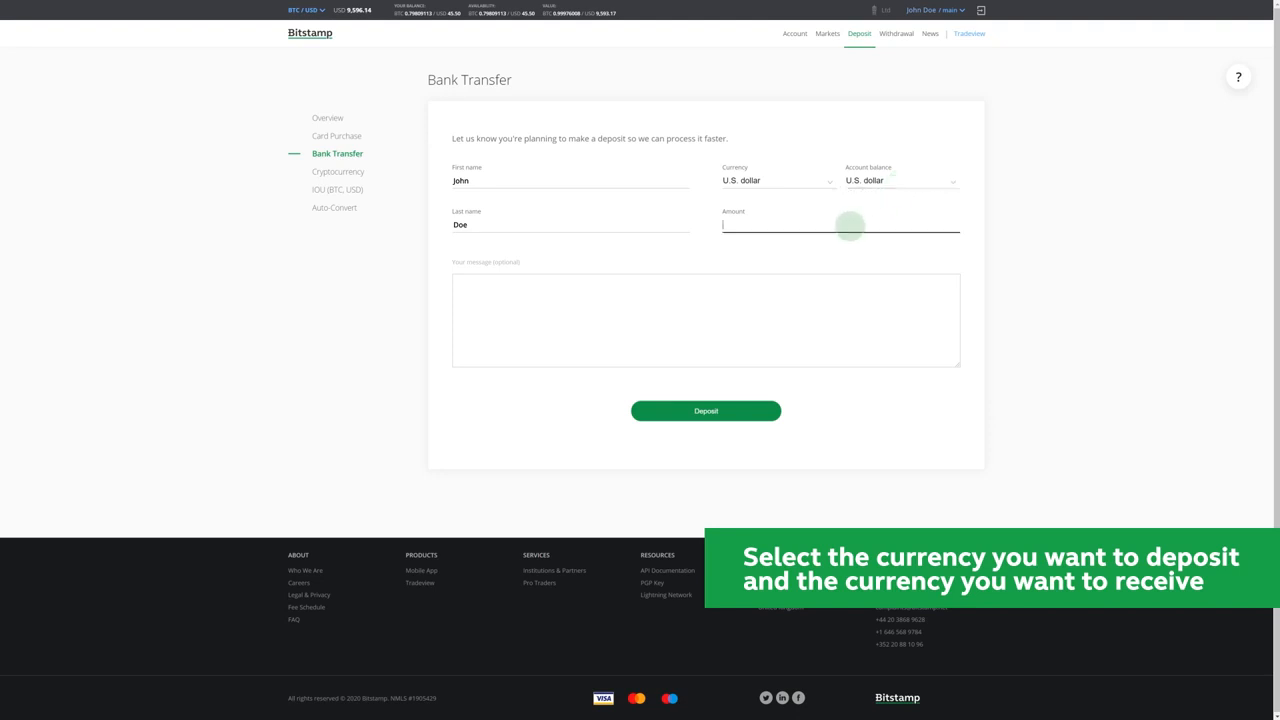
{"action": "type", "text": "1000"}
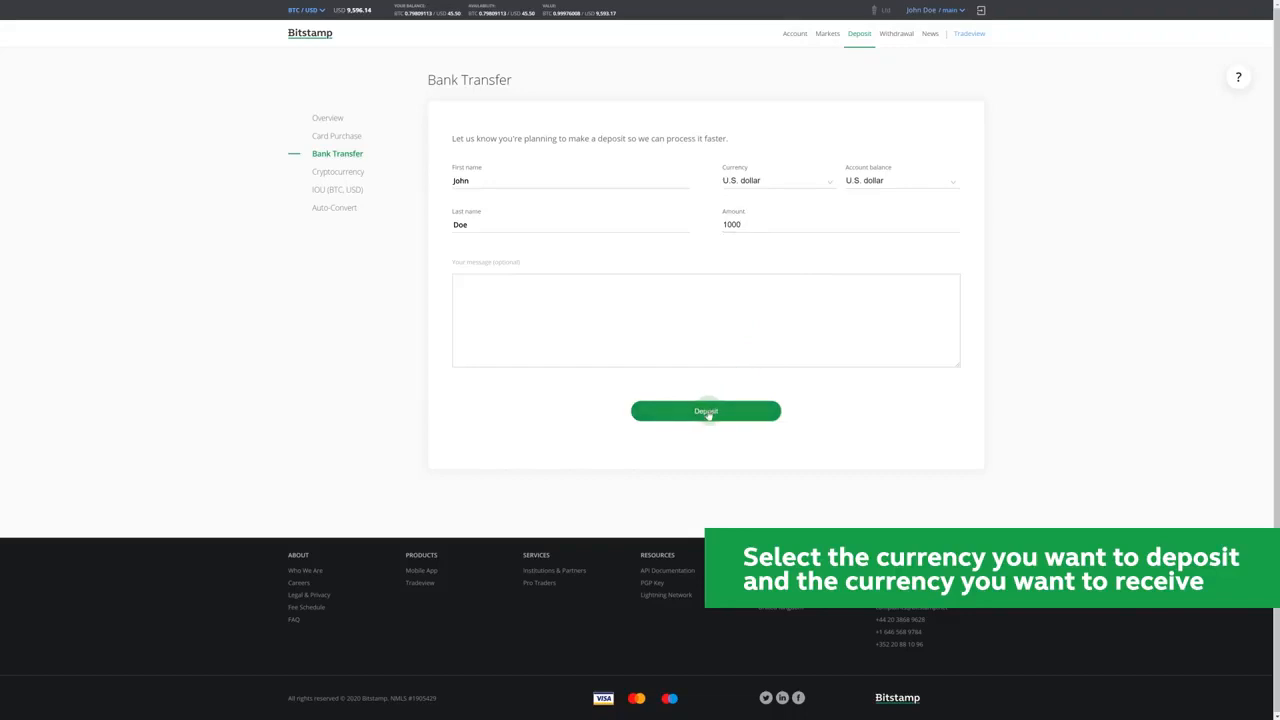
{"action": "left_click", "coordinate": [705, 411]}
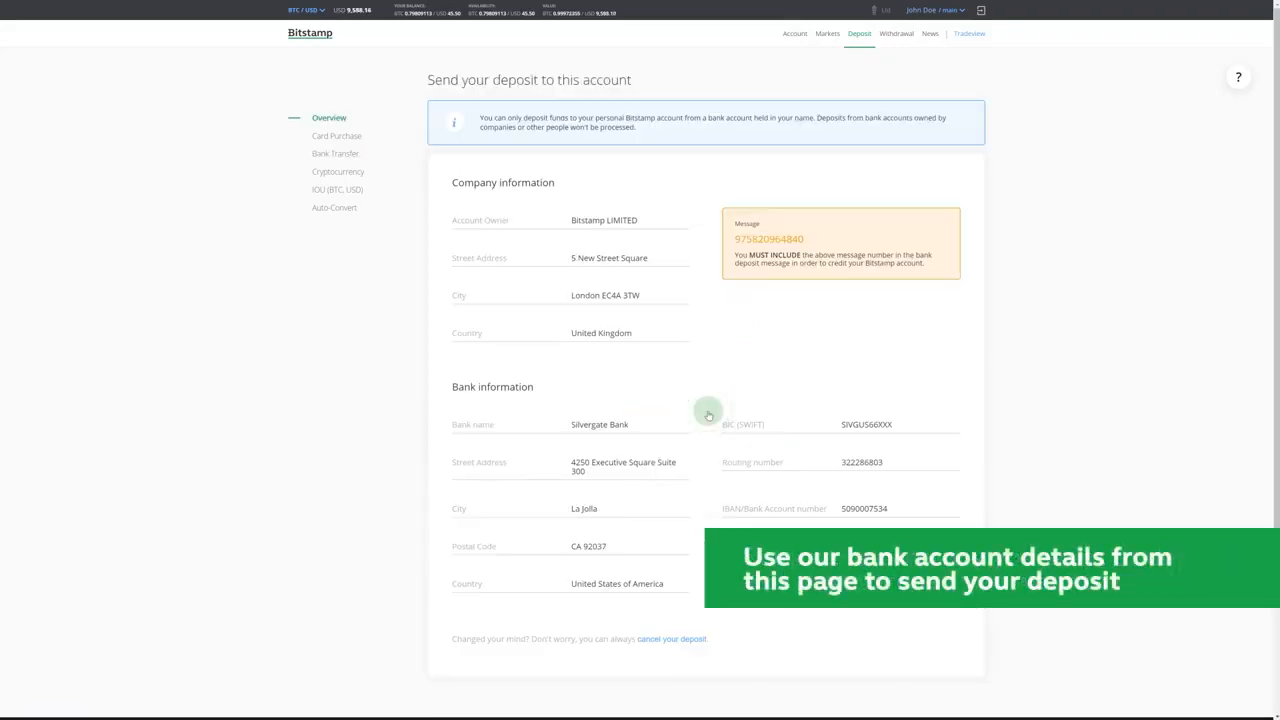